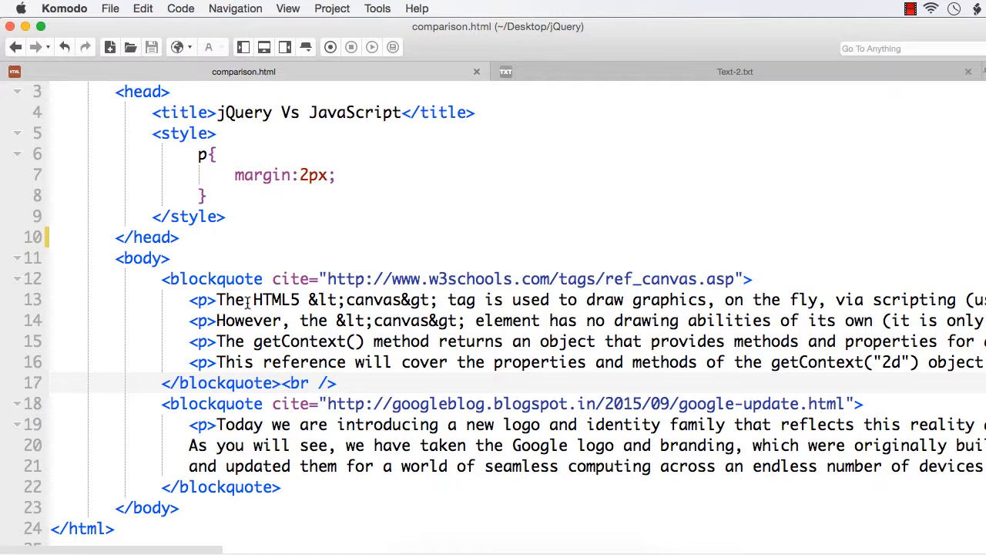
# Inspect comparison.html, selecting the second and then the first quote's cite address.
pyautogui.click(337, 383)
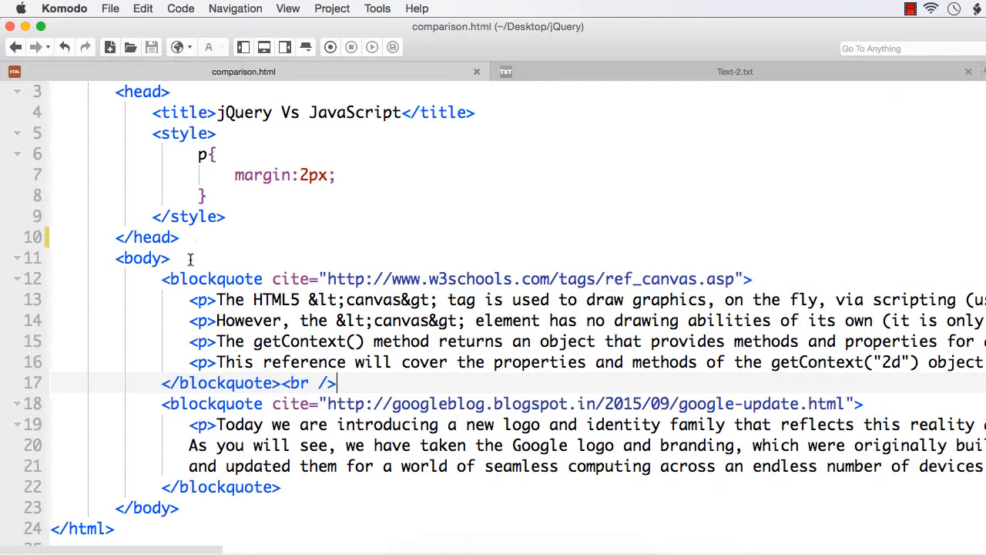
pyautogui.scroll(3)
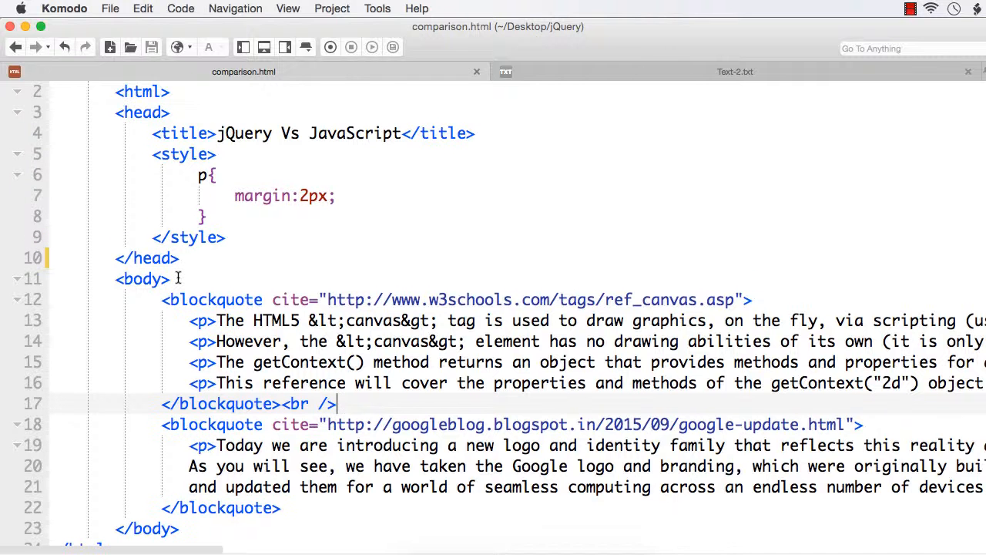
pyautogui.scroll(-3)
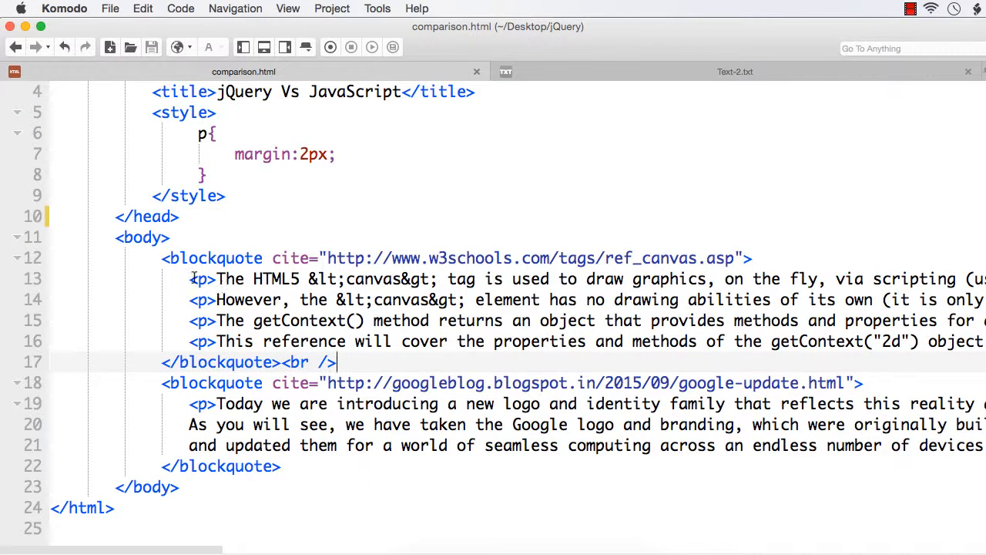
pyautogui.moveTo(350, 248)
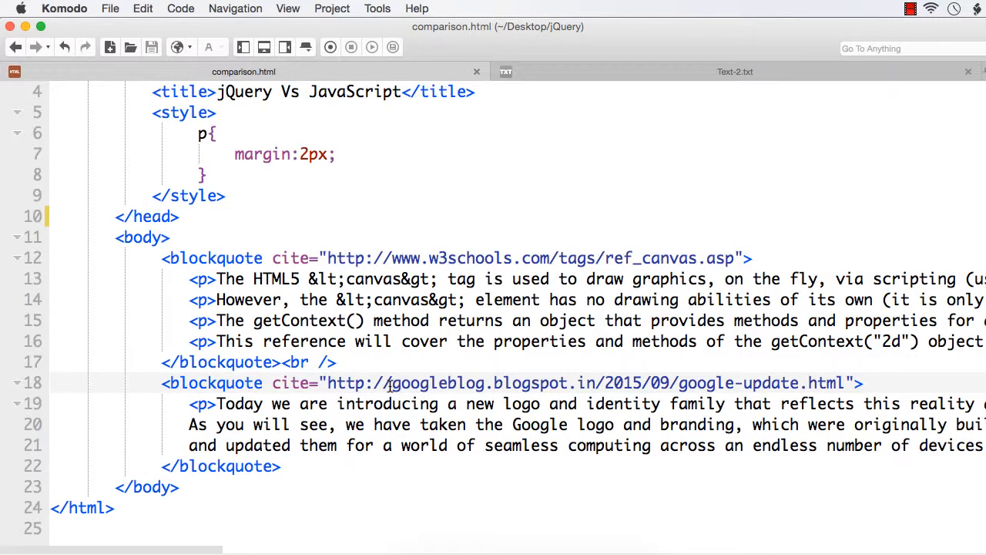
pyautogui.doubleClick(436, 382)
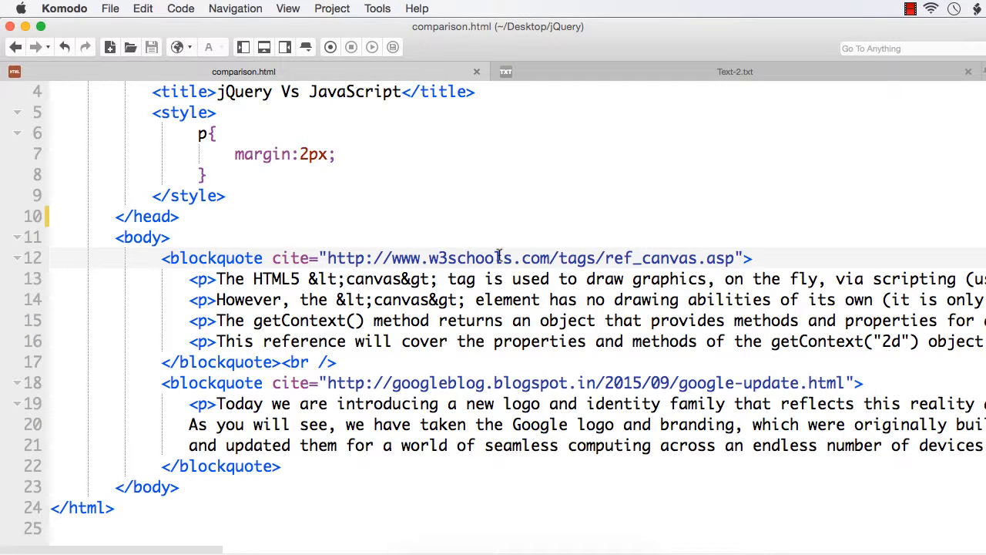
pyautogui.doubleClick(470, 258)
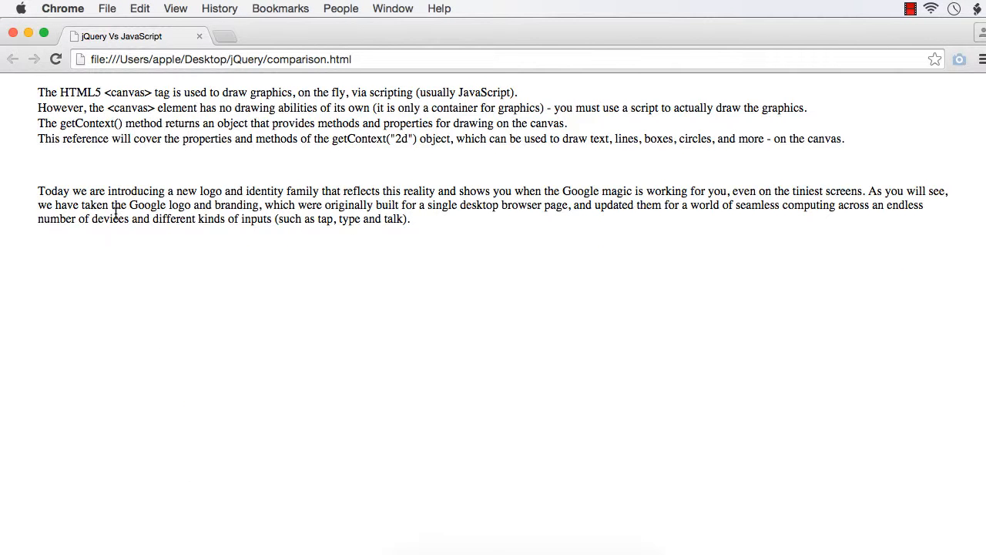
pyautogui.moveTo(37, 93)
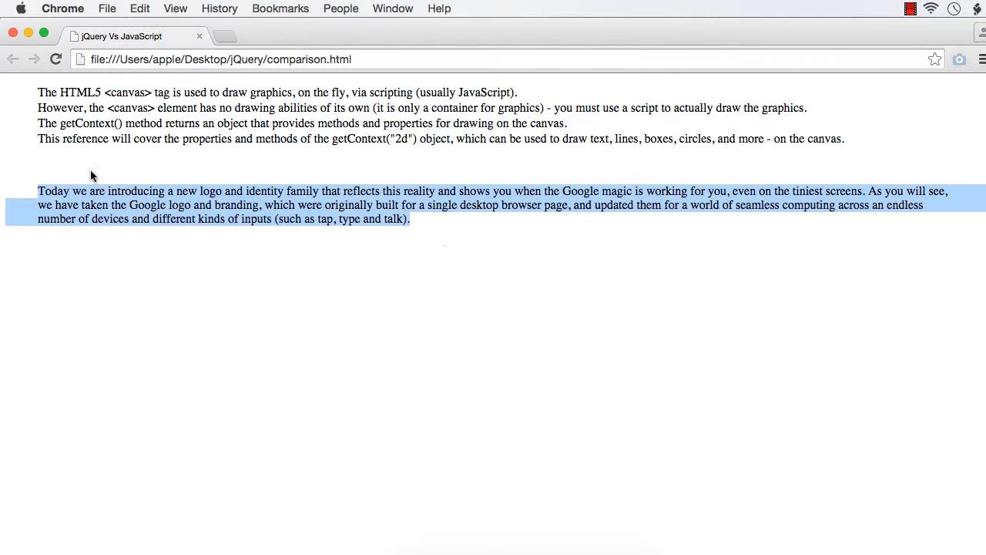
pyautogui.moveTo(114, 161)
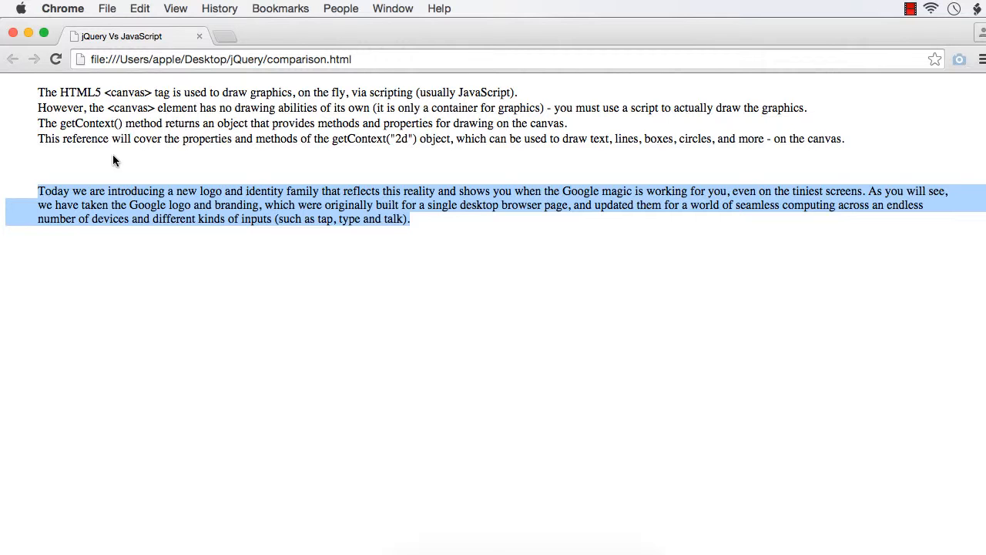
pyautogui.moveTo(54, 160)
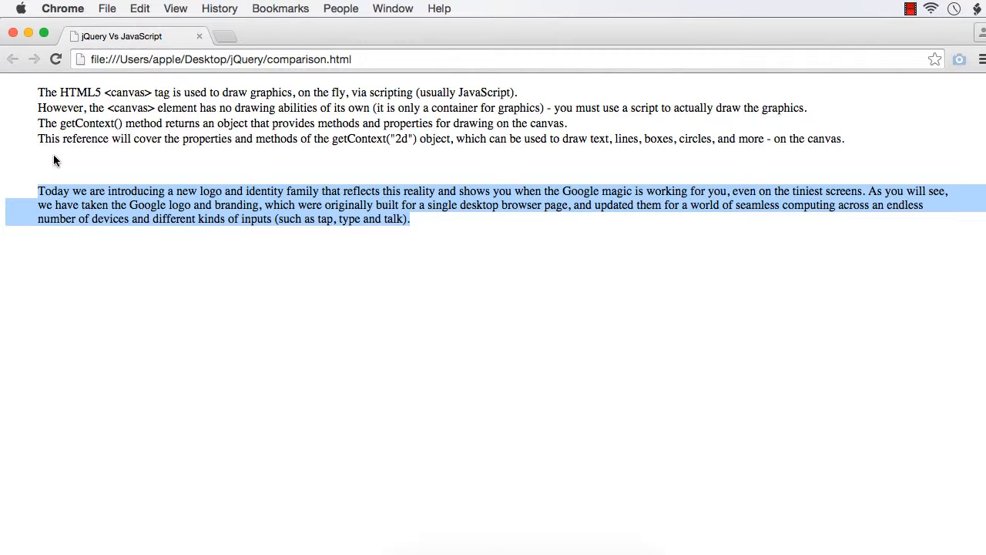
pyautogui.moveTo(66, 158)
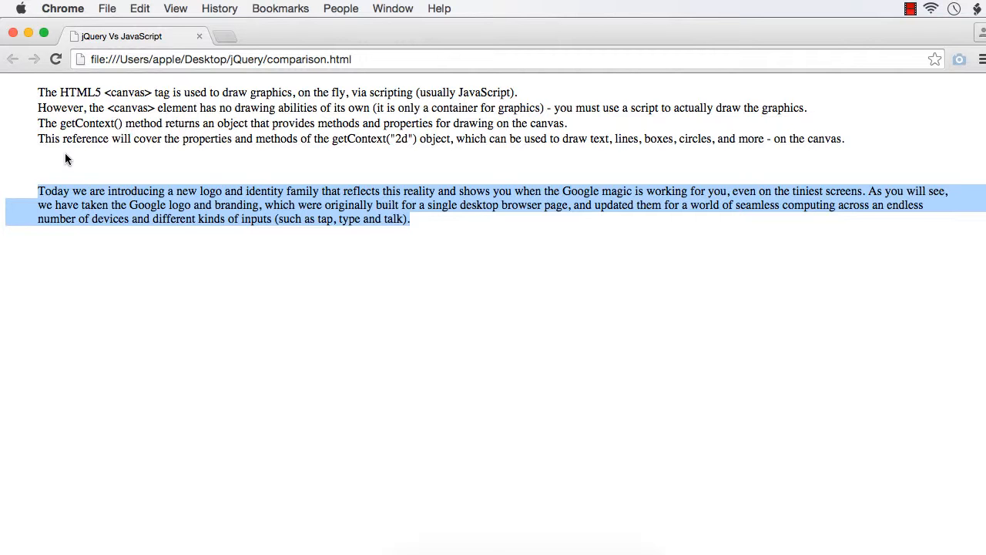
pyautogui.moveTo(150, 163)
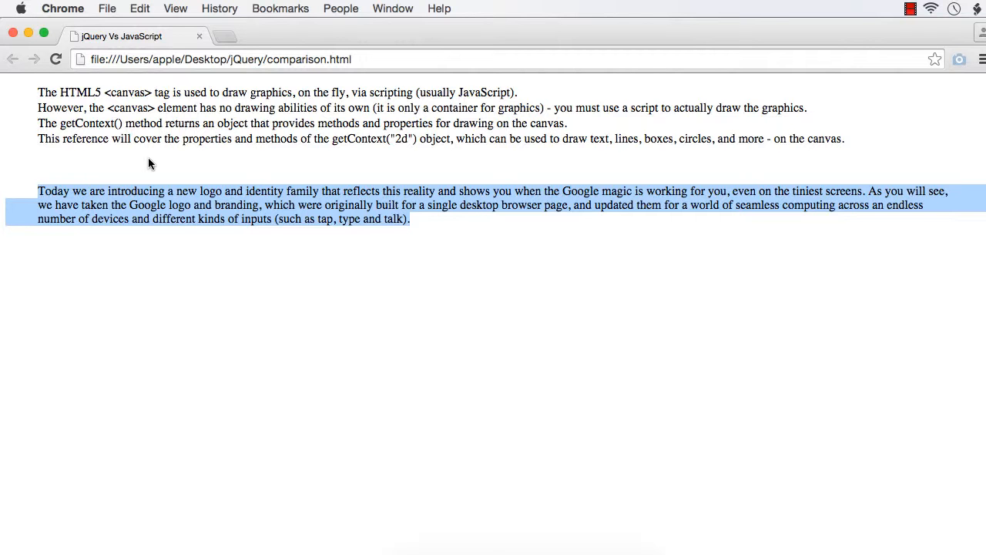
pyautogui.moveTo(77, 158)
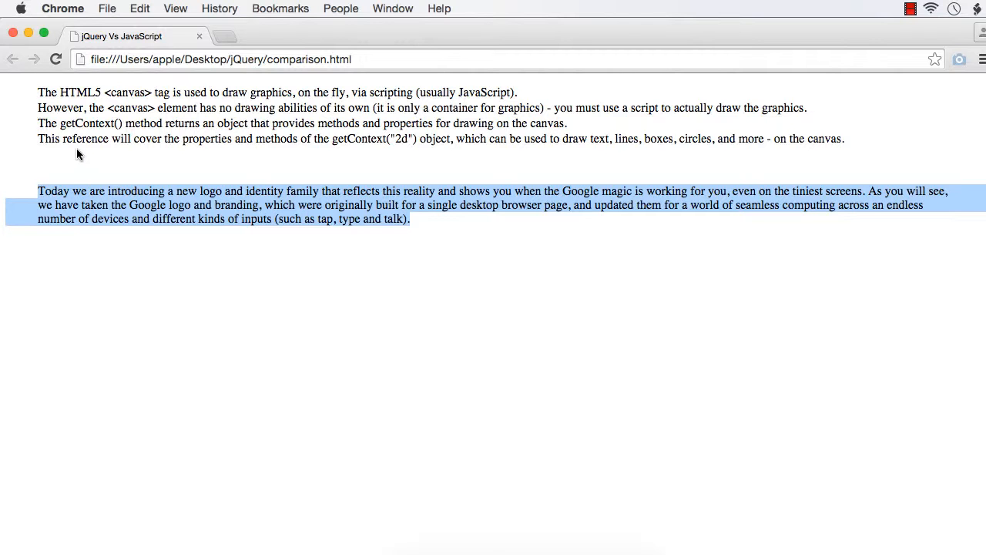
pyautogui.moveTo(235, 85)
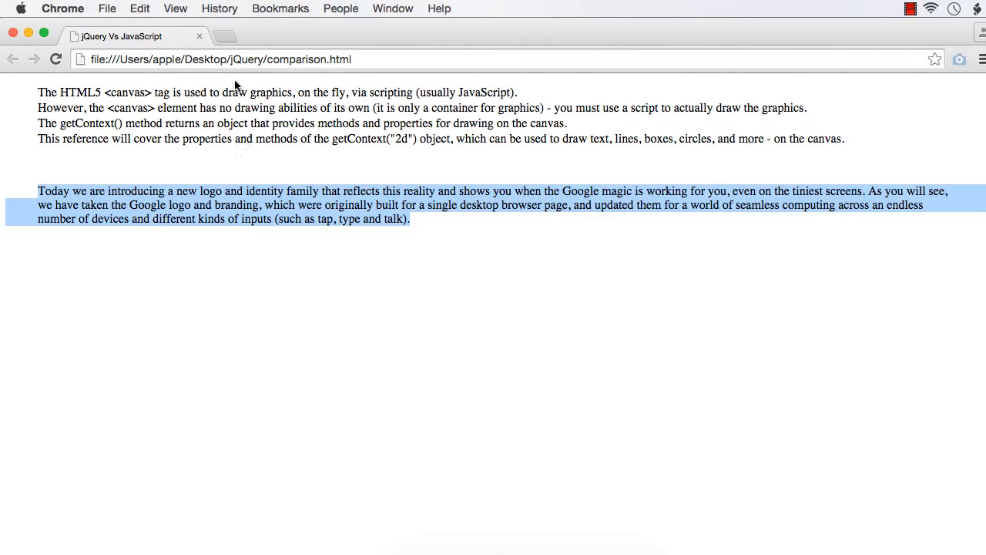
pyautogui.moveTo(399, 243)
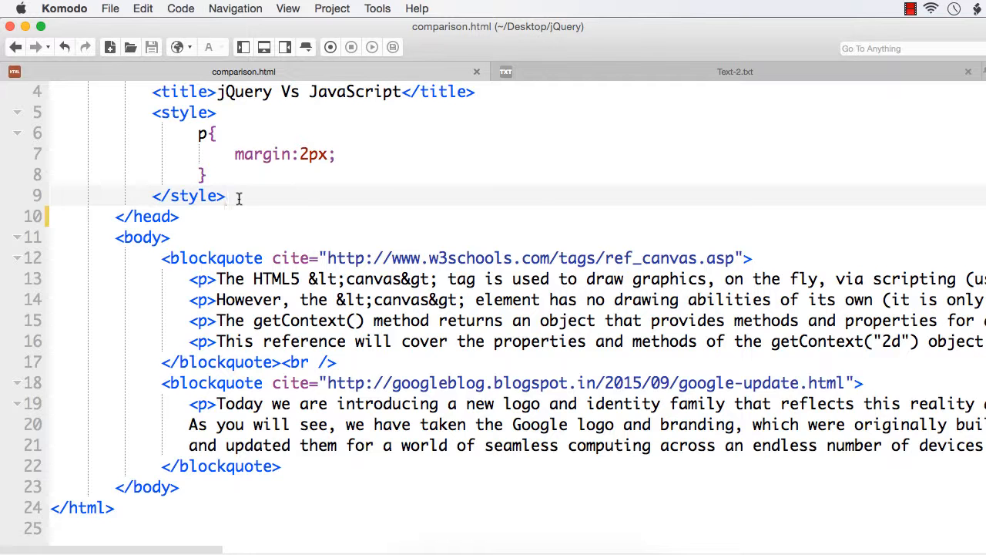
# Insert a <script></script> block after </style> with a blank line between the tags.
pyautogui.write('<script></script>')
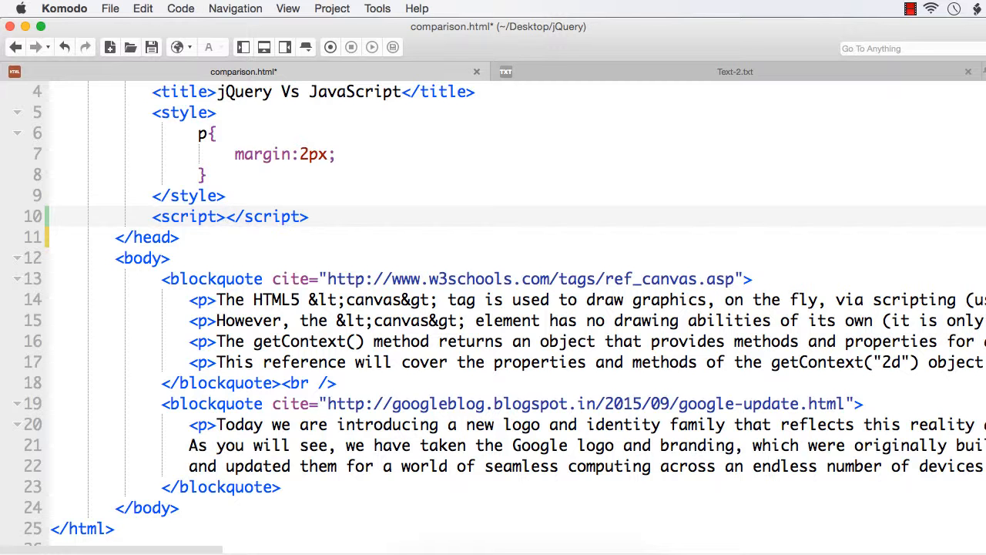
pyautogui.click(226, 217)
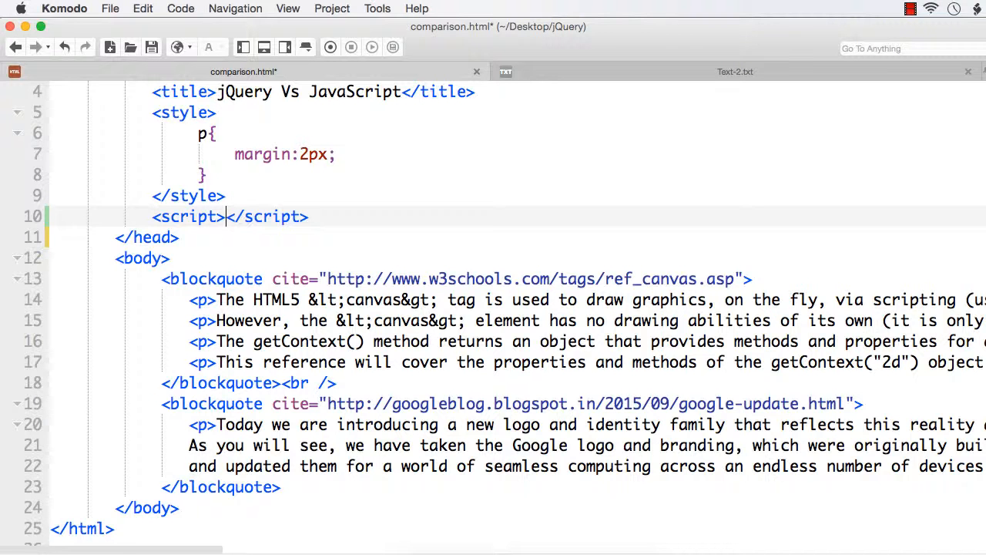
pyautogui.press('Return')
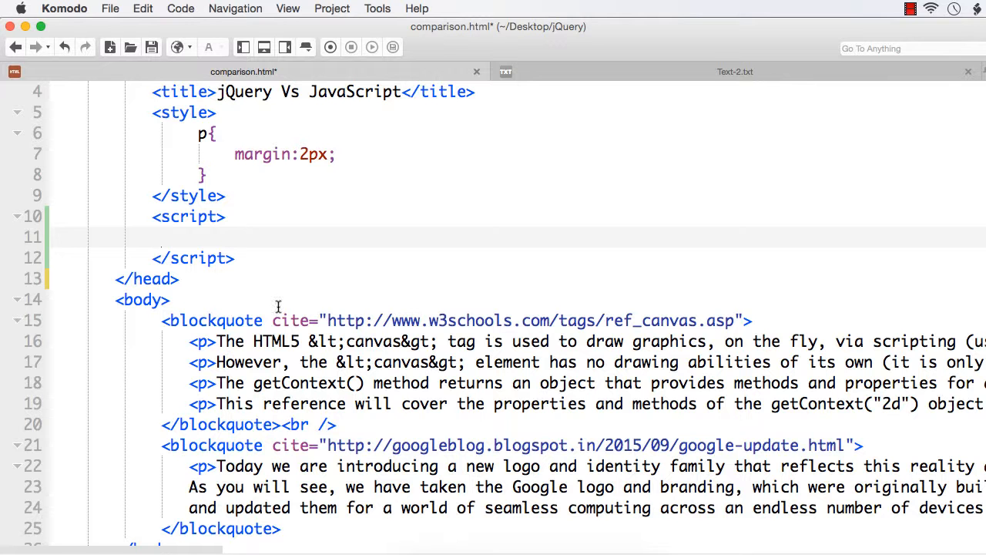
pyautogui.moveTo(406, 465)
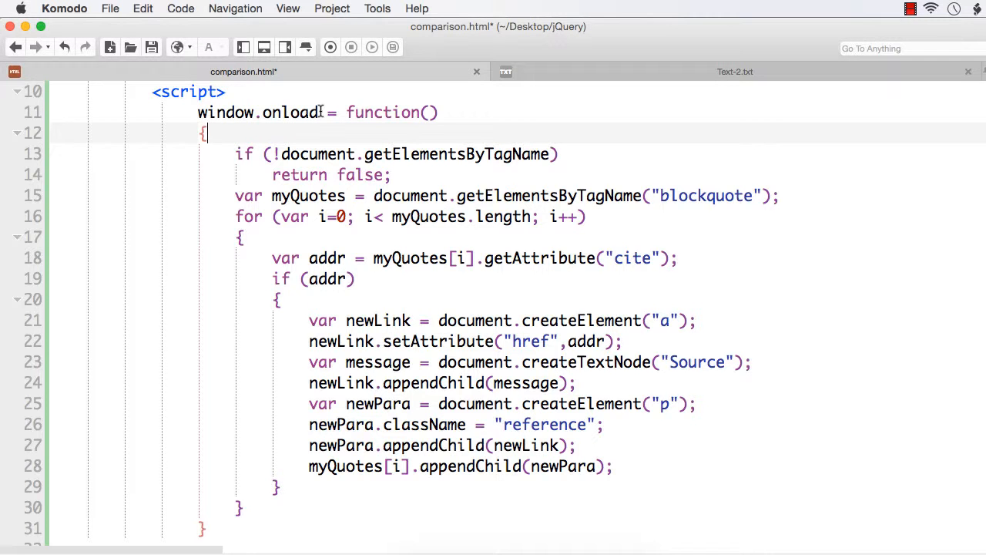
pyautogui.doubleClick(383, 112)
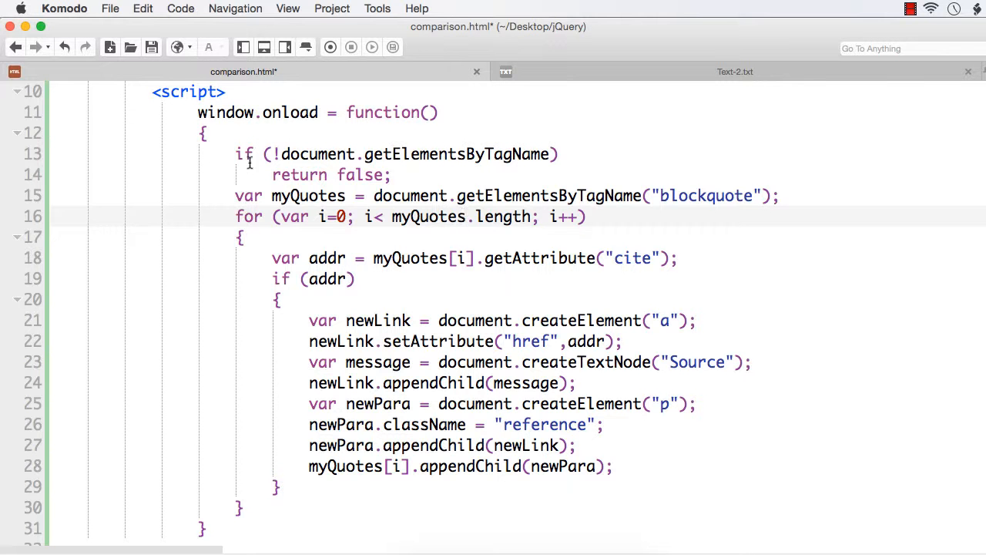
pyautogui.moveTo(235, 195); pyautogui.dragTo(613, 465)
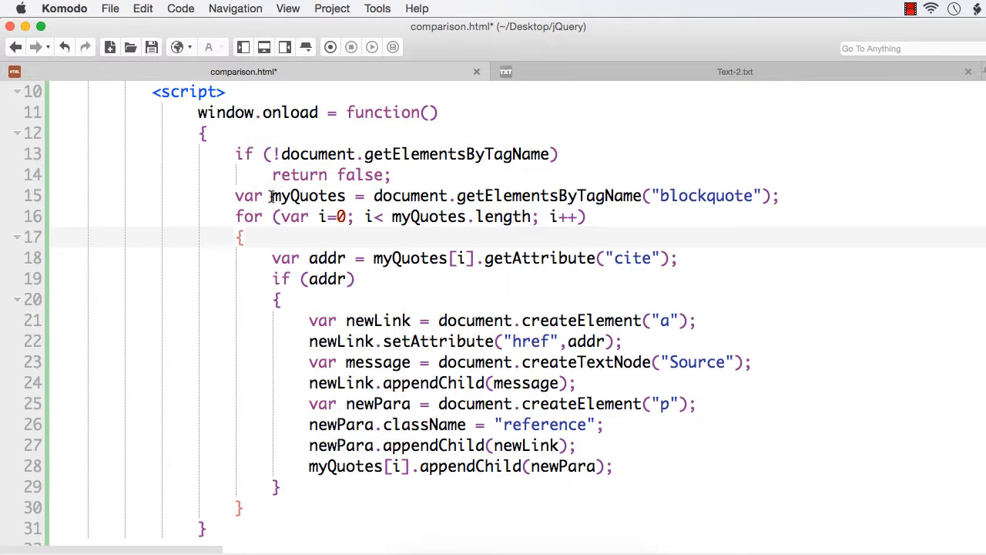
pyautogui.doubleClick(308, 195)
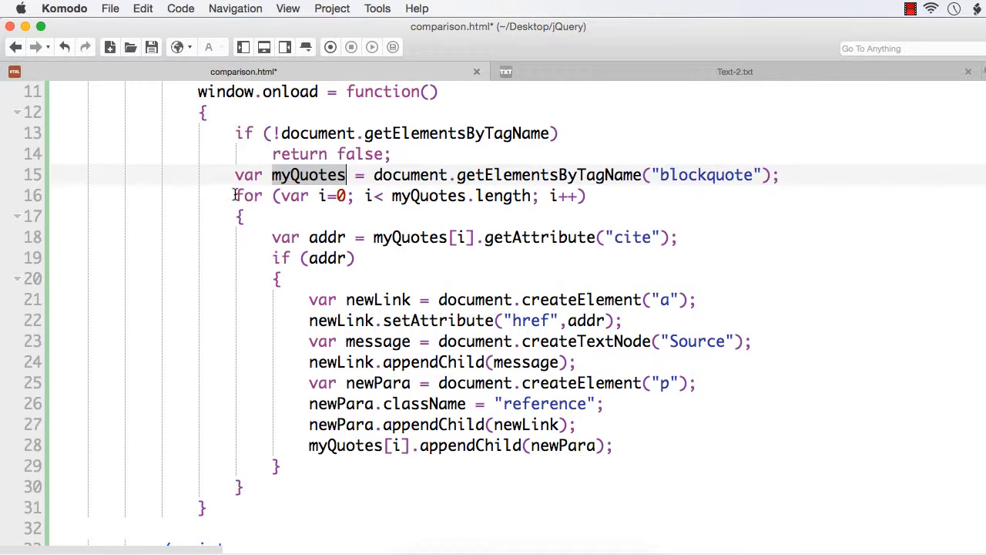
pyautogui.moveTo(235, 196); pyautogui.dragTo(239, 487)
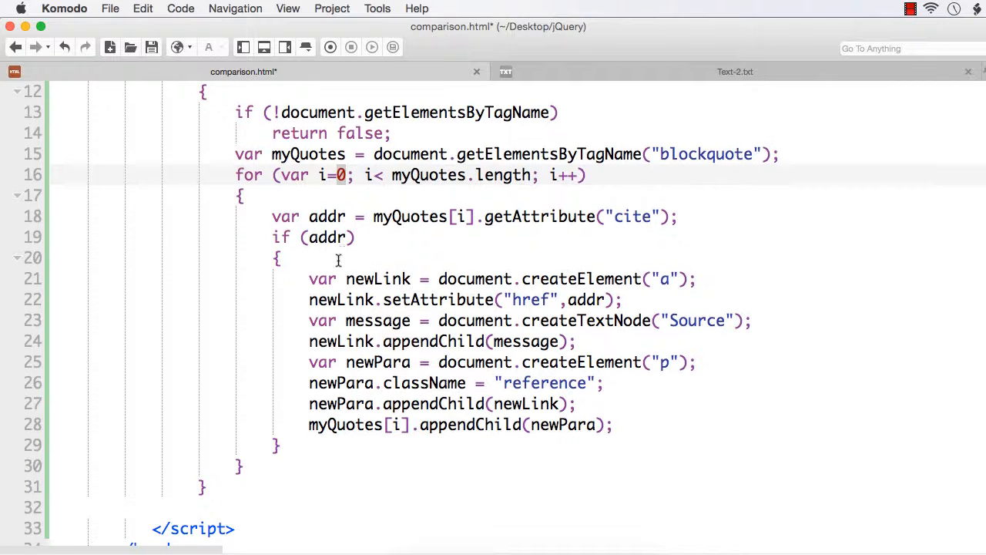
pyautogui.doubleClick(326, 216)
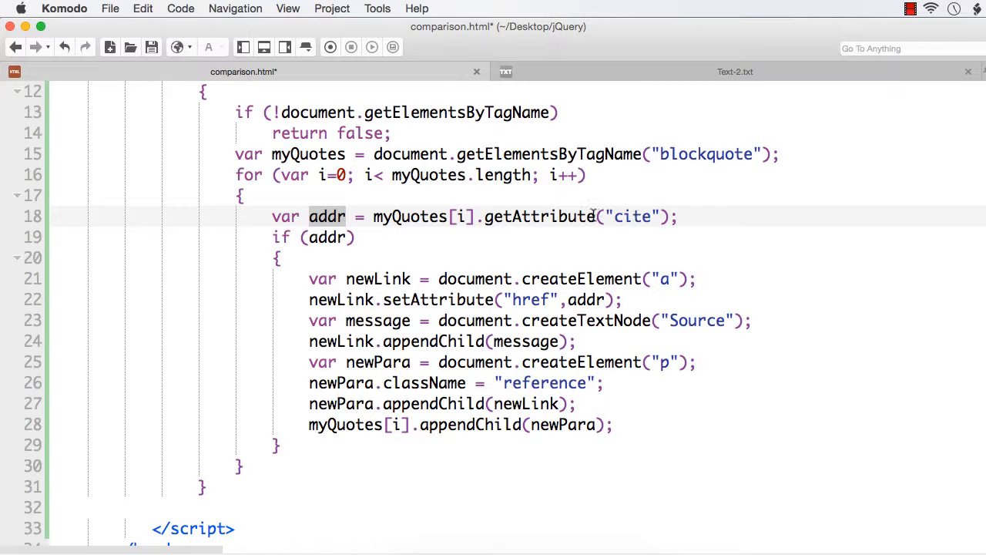
pyautogui.scroll(-3)
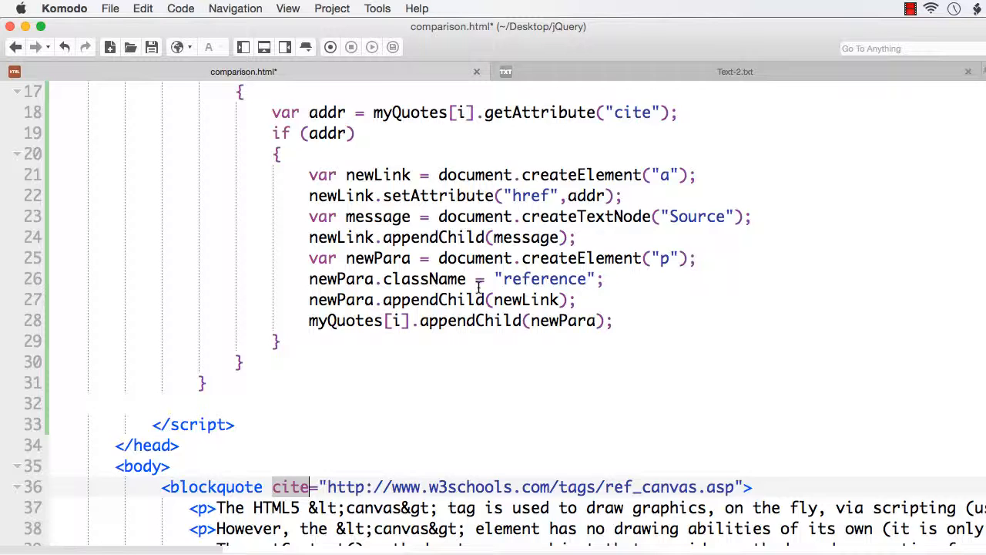
pyautogui.scroll(3)
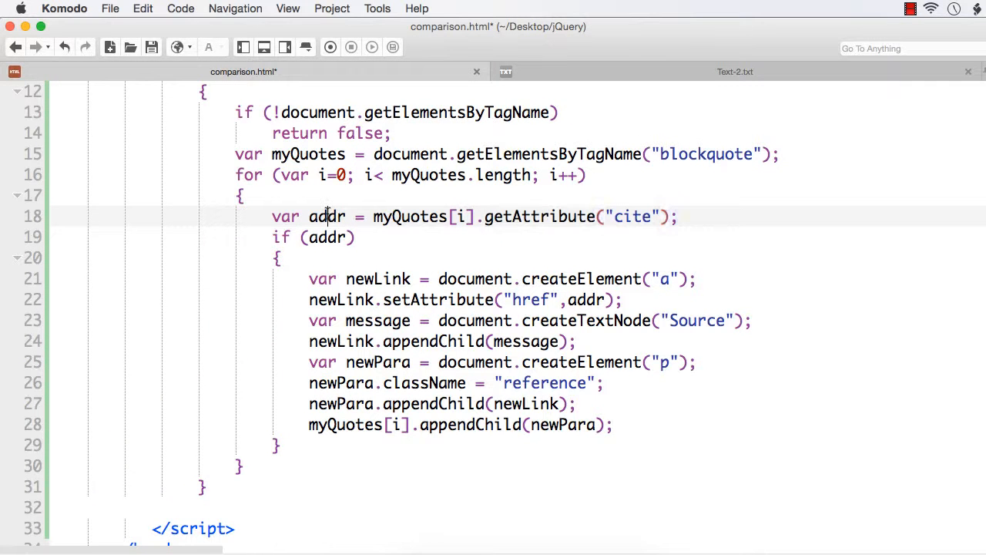
pyautogui.scroll(-3)
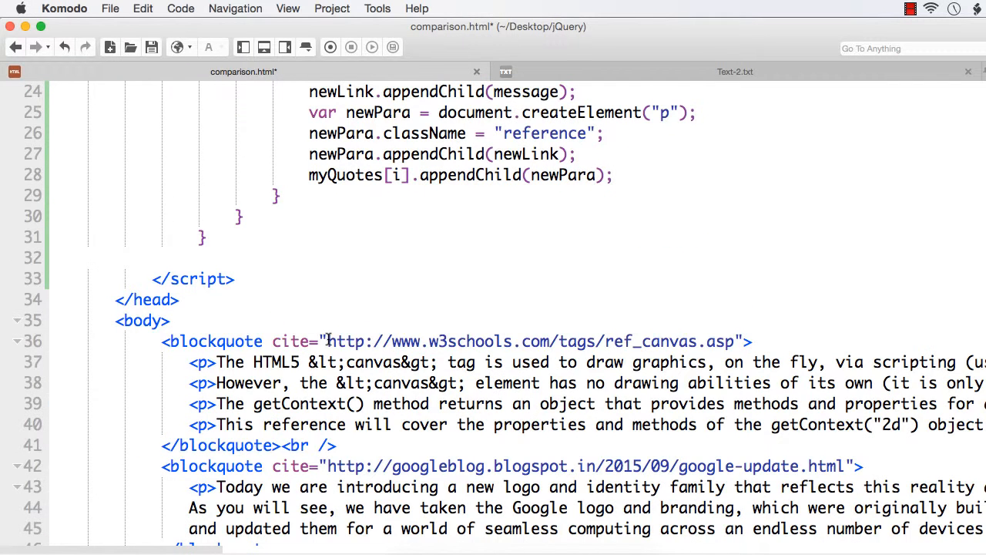
pyautogui.scroll(3)
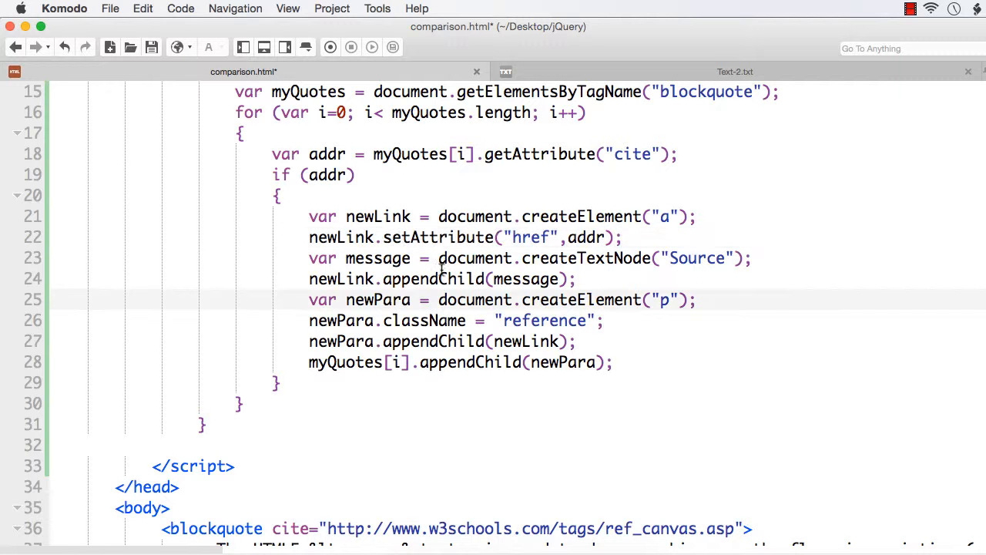
pyautogui.moveTo(284, 274)
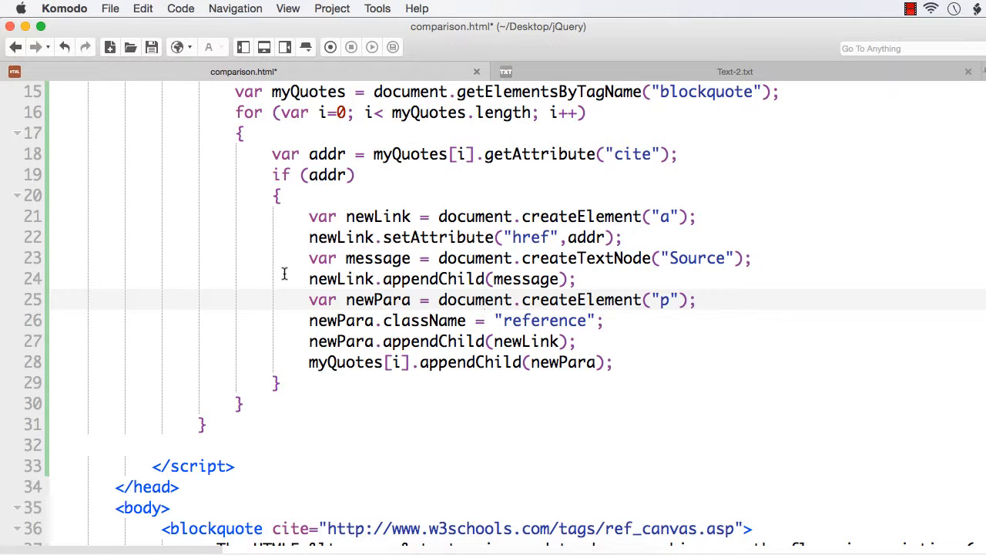
pyautogui.doubleClick(695, 258)
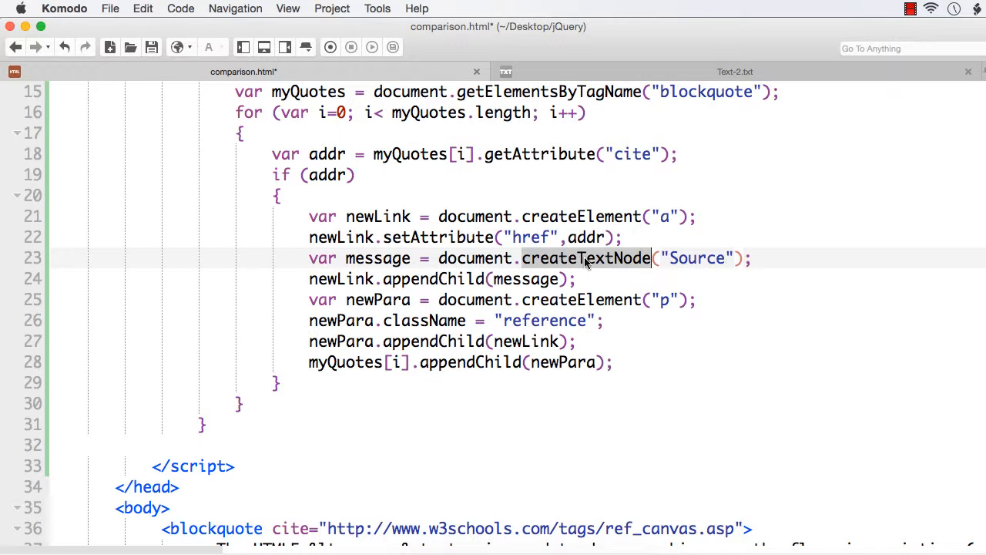
pyautogui.moveTo(442, 299)
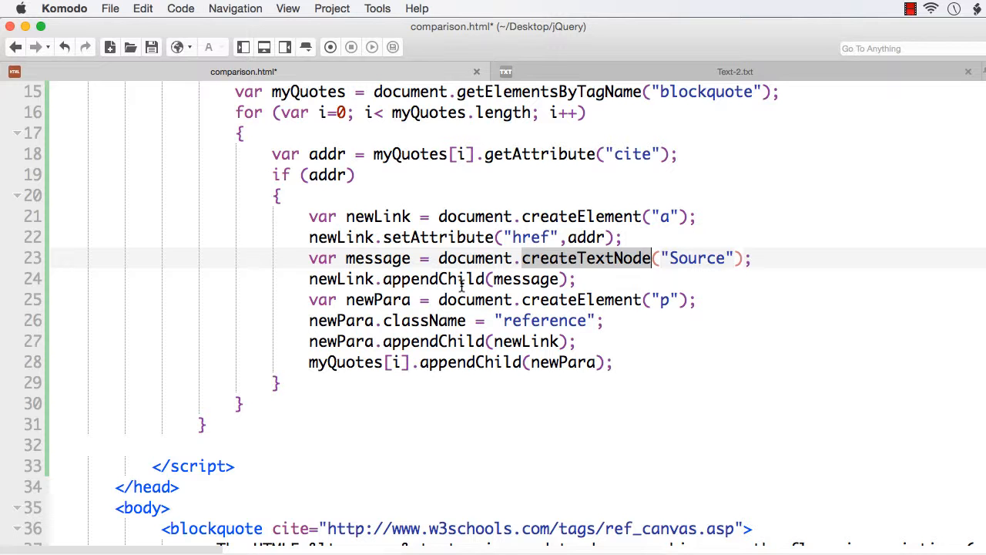
pyautogui.moveTo(667, 260)
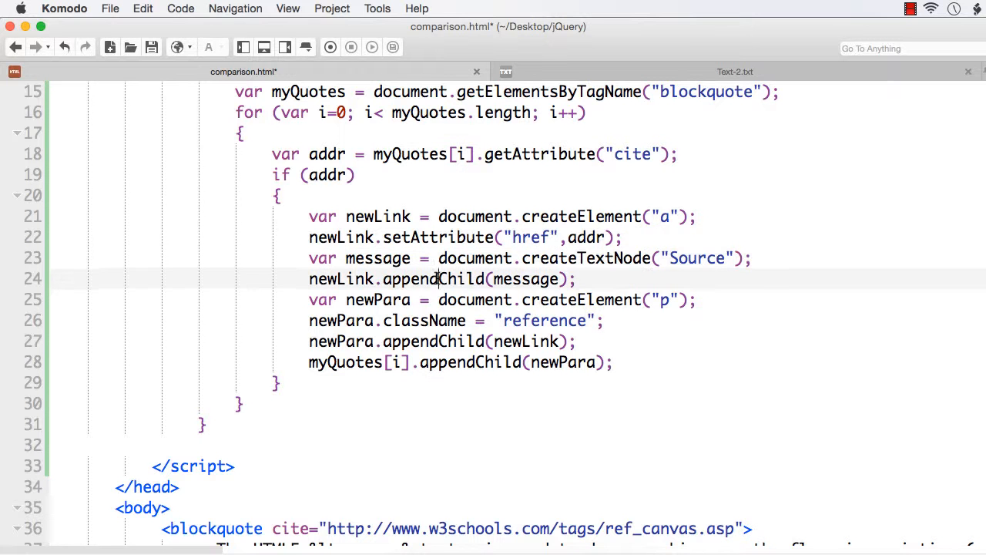
pyautogui.doubleClick(526, 279)
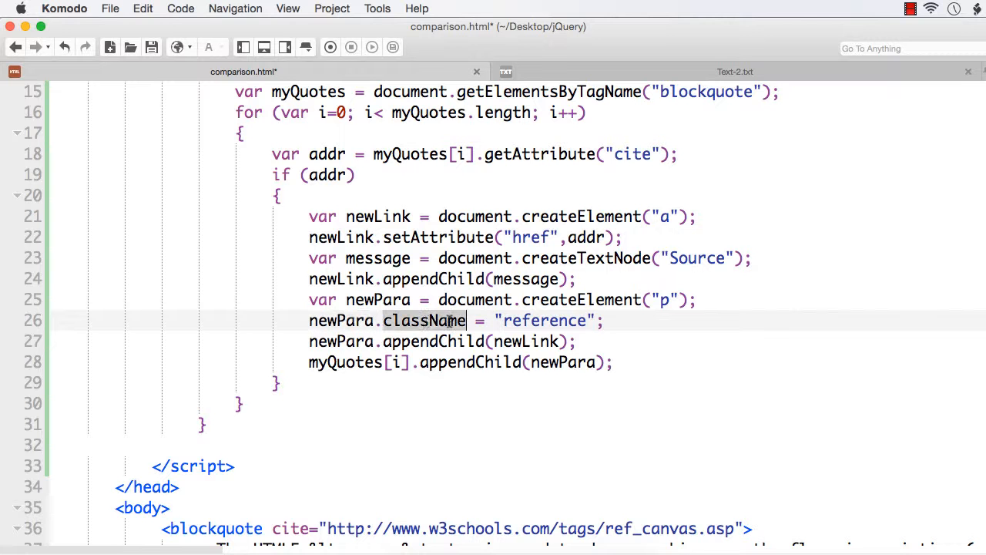
pyautogui.doubleClick(543, 320)
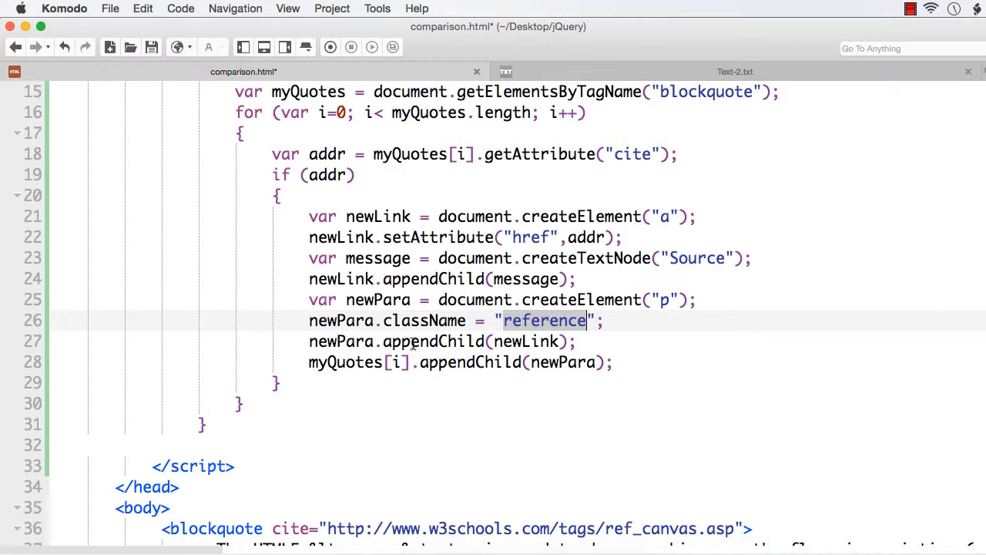
pyautogui.doubleClick(378, 216)
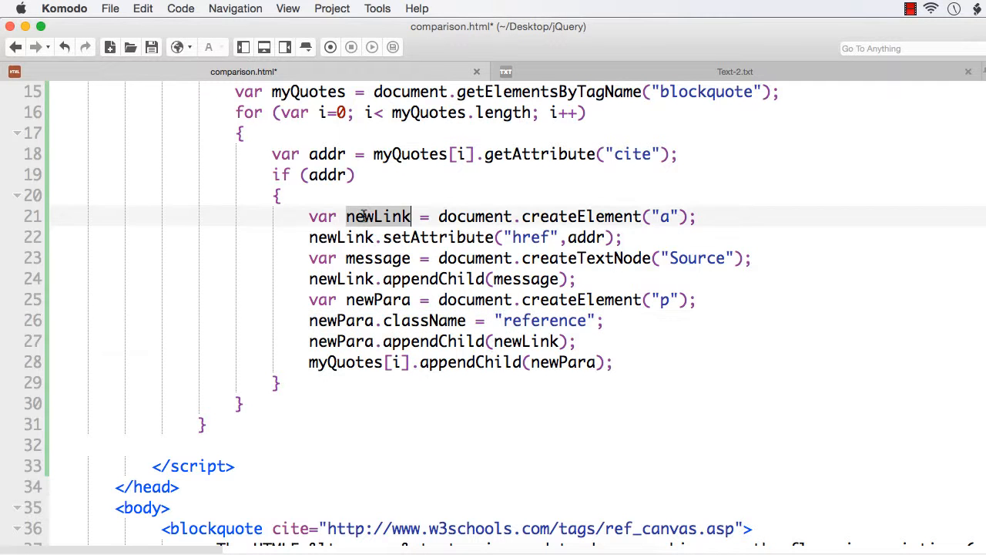
pyautogui.click(432, 341)
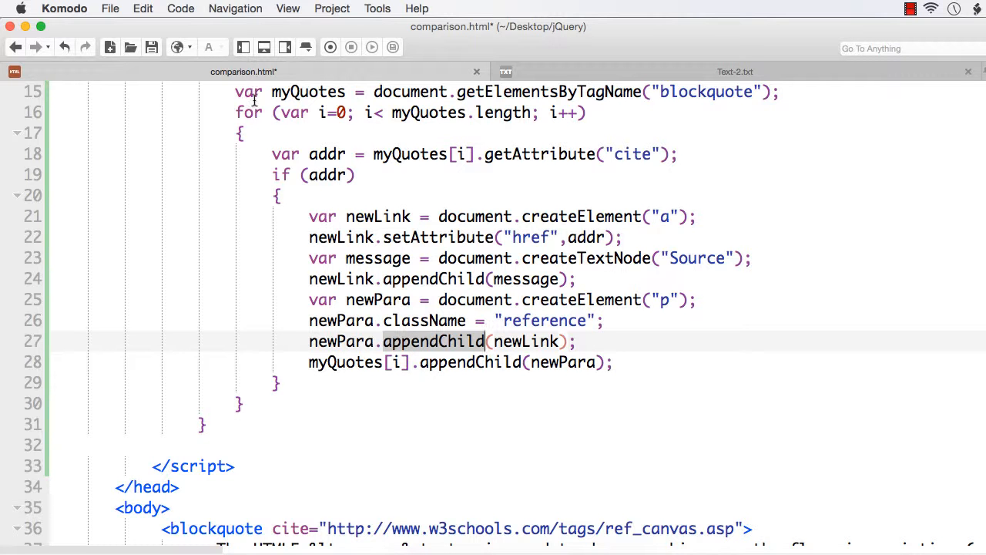
pyautogui.scroll(3)
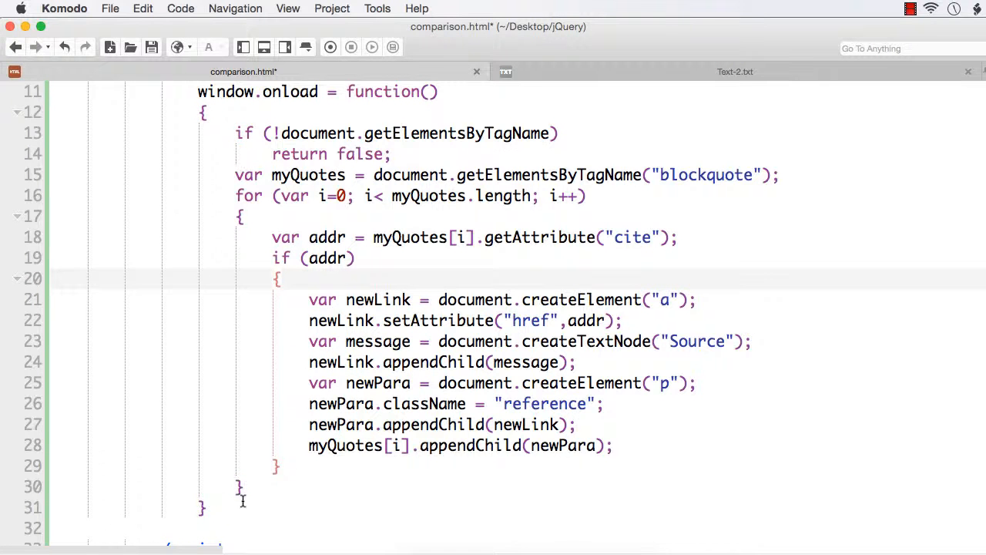
pyautogui.scroll(-3)
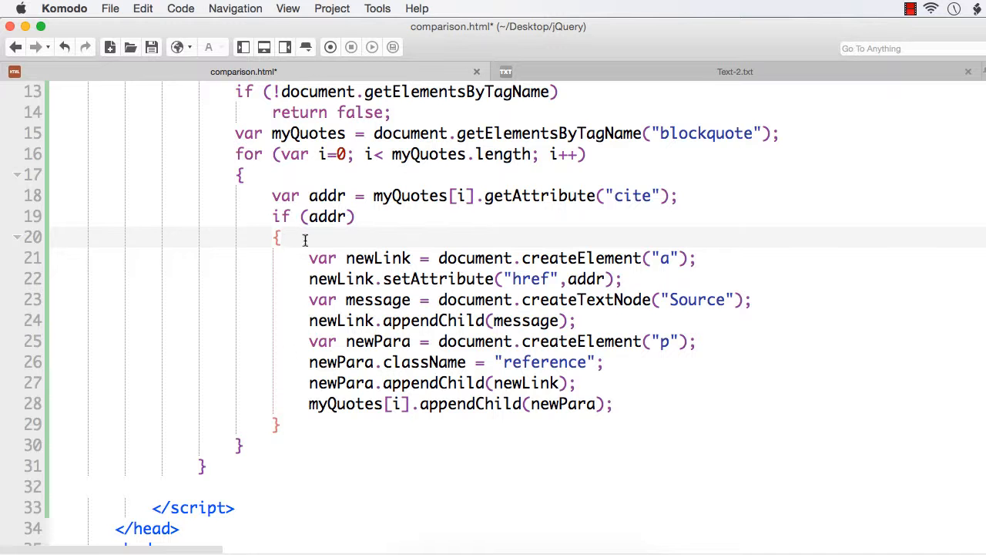
pyautogui.scroll(3)
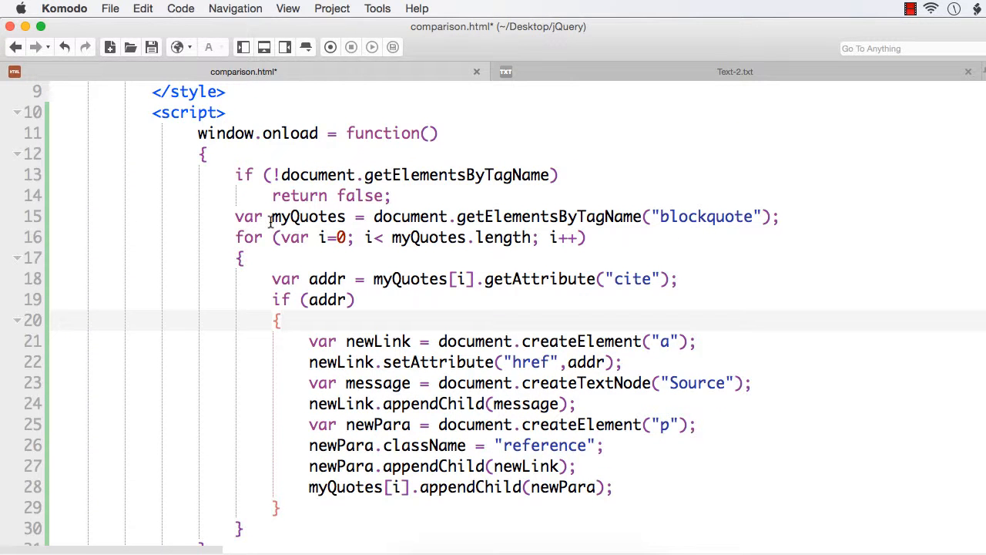
pyautogui.click(110, 8)
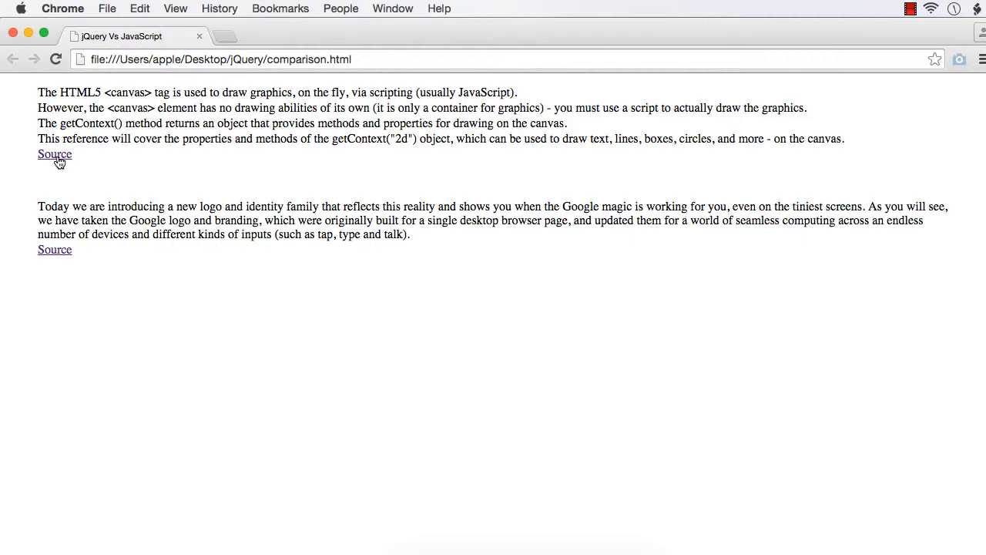
# Follow the first quote's Source link in Chrome and come back to the comparison page.
pyautogui.click(54, 154)
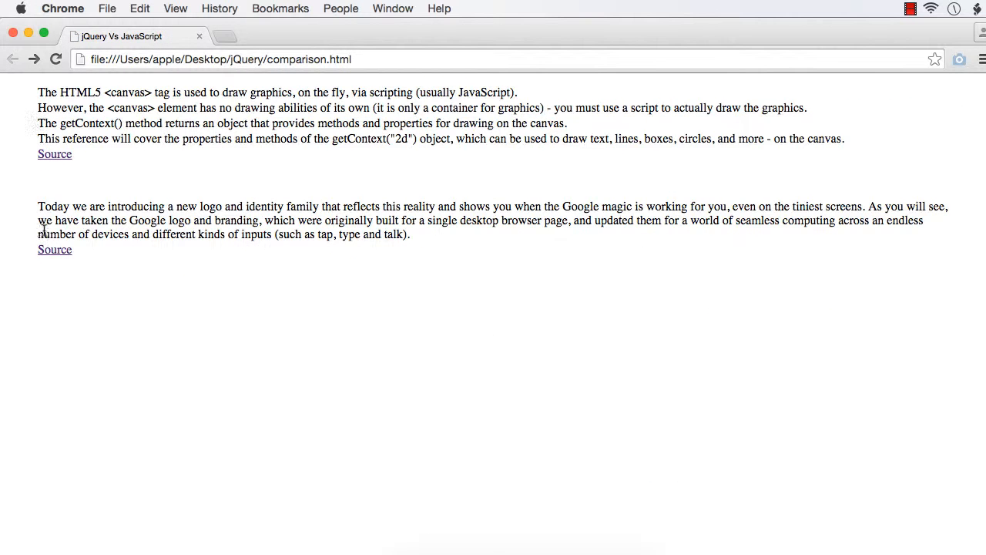
pyautogui.click(55, 249)
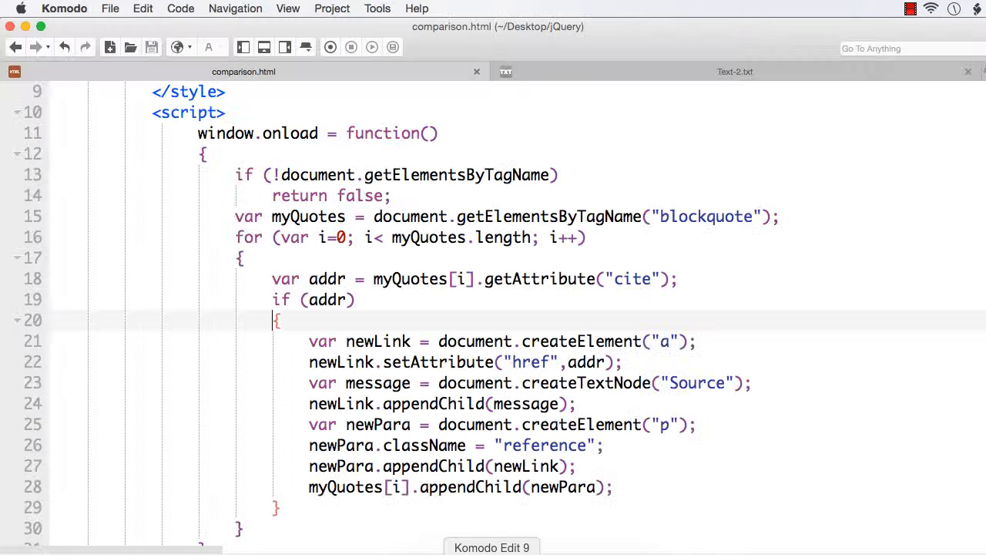
# Rewrite the script as a jQuery $(document).ready each() loop using jquery-2.1.4.min.js.
pyautogui.scroll(3)
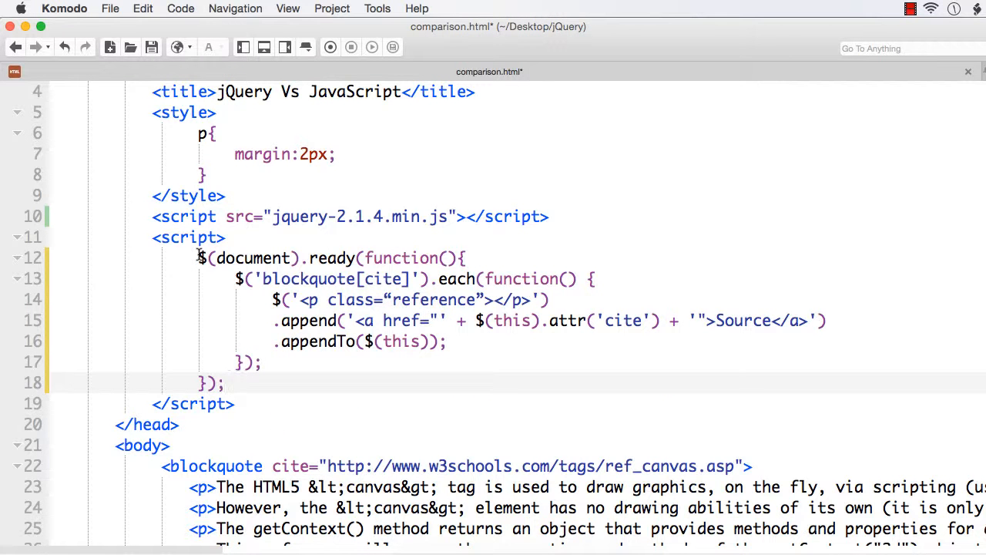
pyautogui.moveTo(198, 257); pyautogui.dragTo(236, 404)
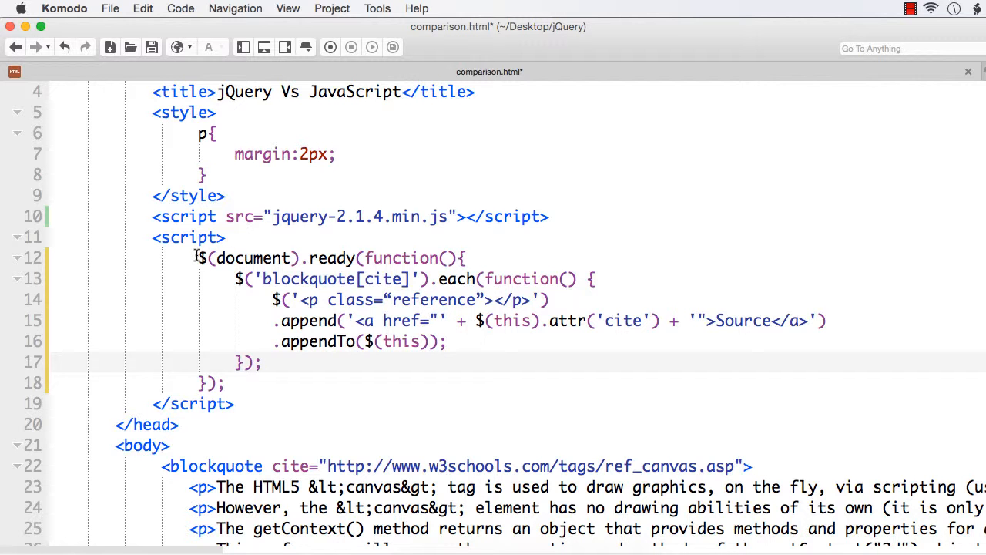
pyautogui.click(274, 299)
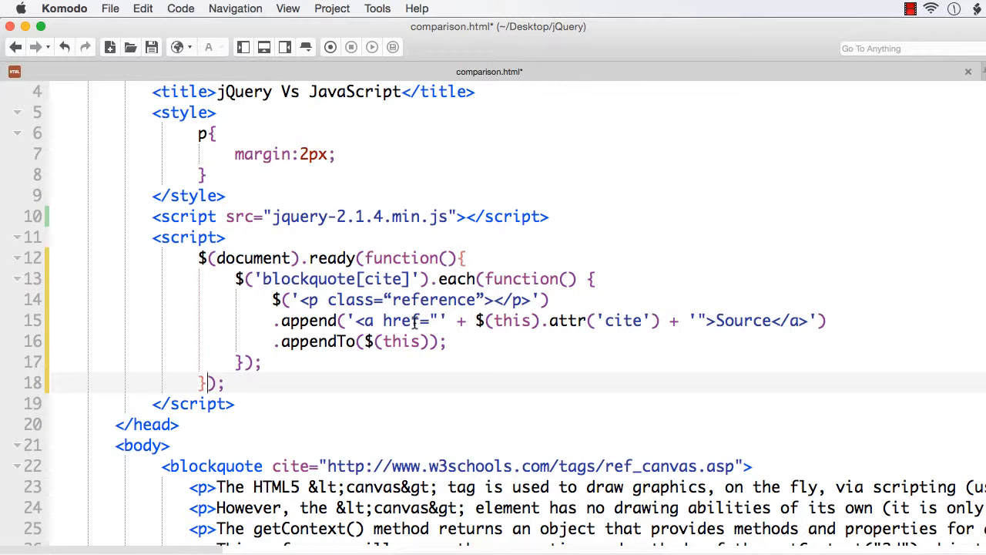
# Save comparison.html and bring Chrome to the front to view it.
pyautogui.click(110, 9)
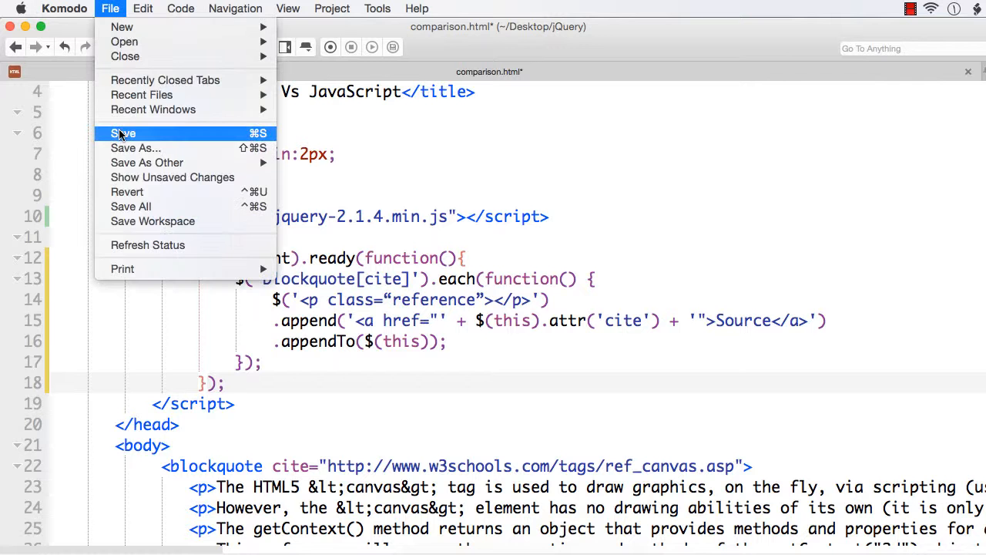
pyautogui.click(124, 132)
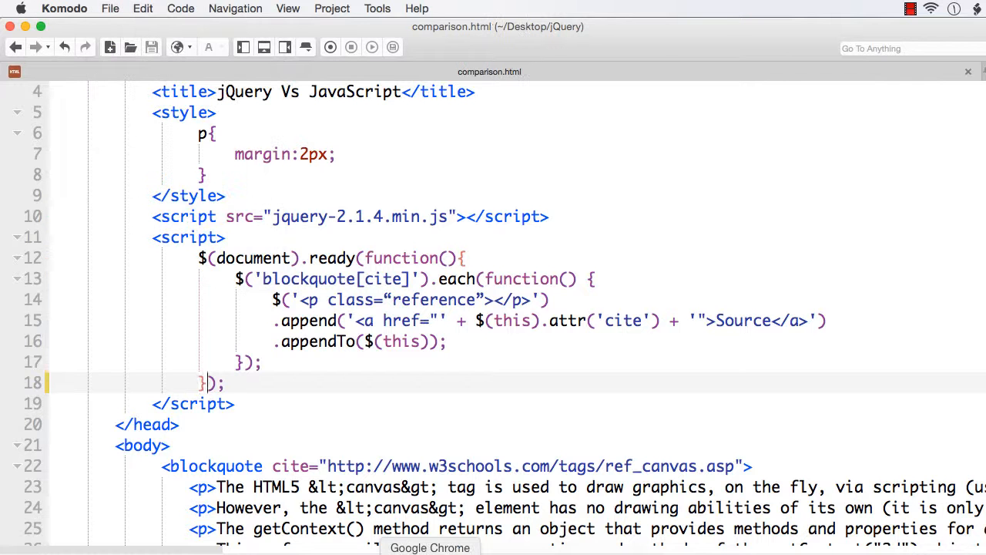
pyautogui.click(430, 547)
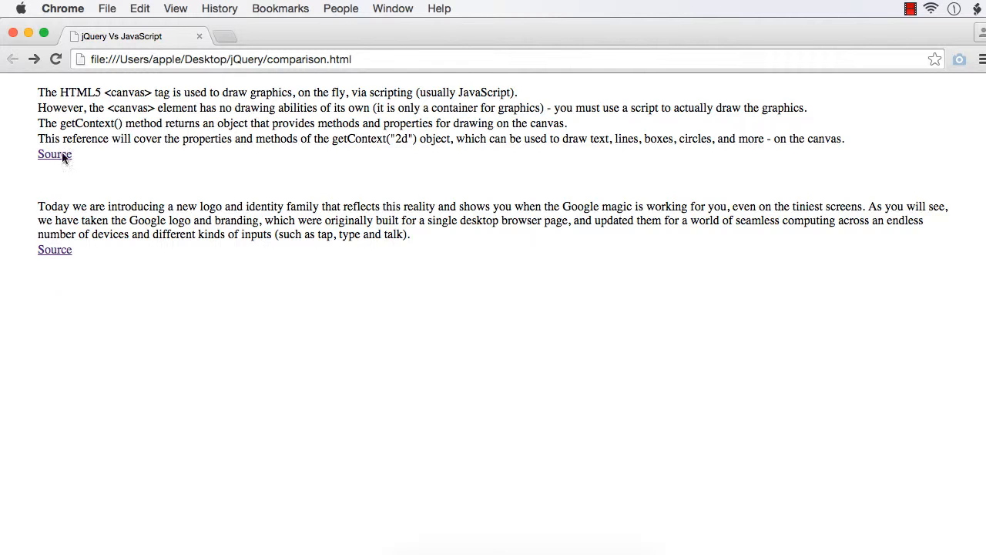
# Open the Official Google Blog post through the second quote's Source link.
pyautogui.click(54, 154)
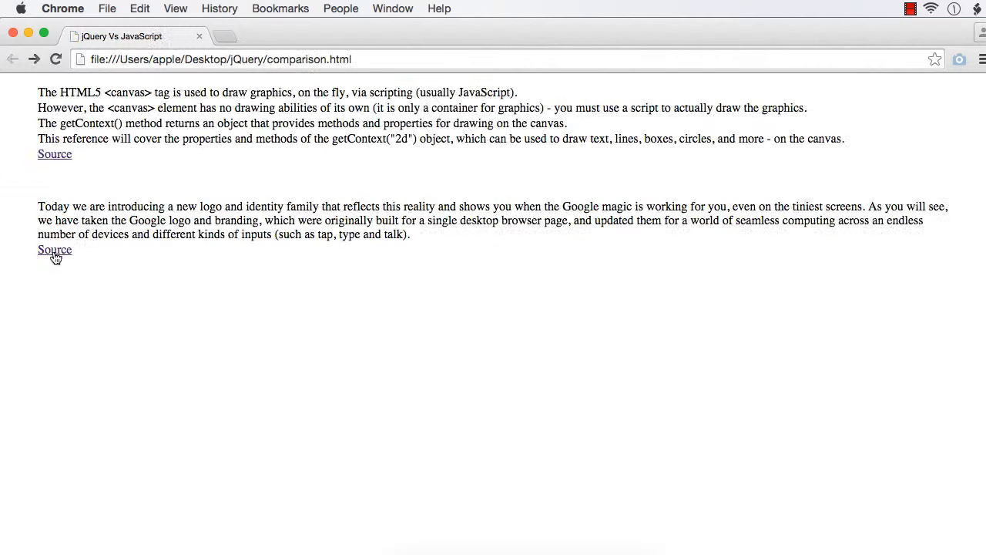
pyautogui.click(54, 249)
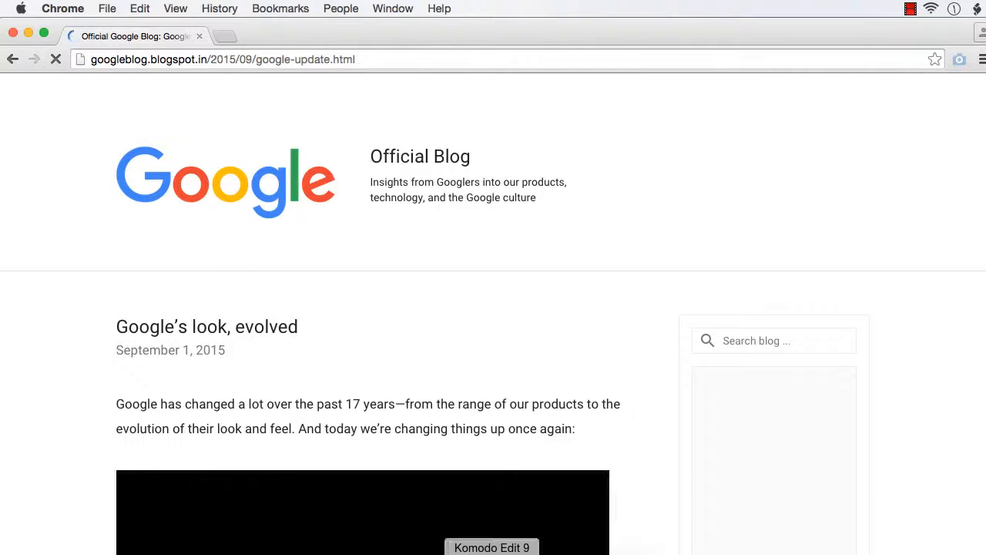